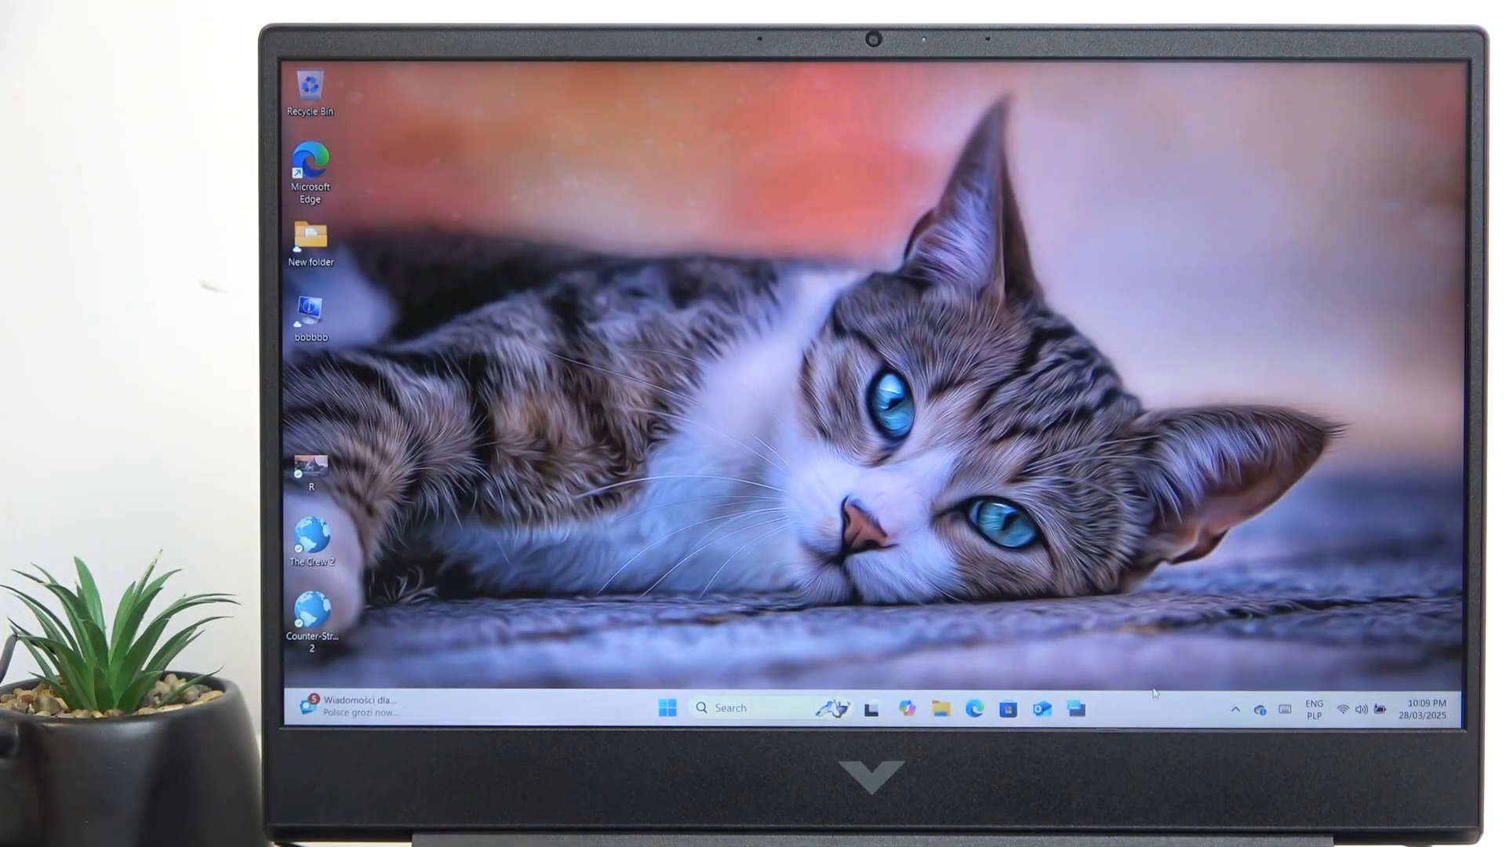
- Launch Task Manager from the taskbar's right-click menu
right_click(1176, 709)
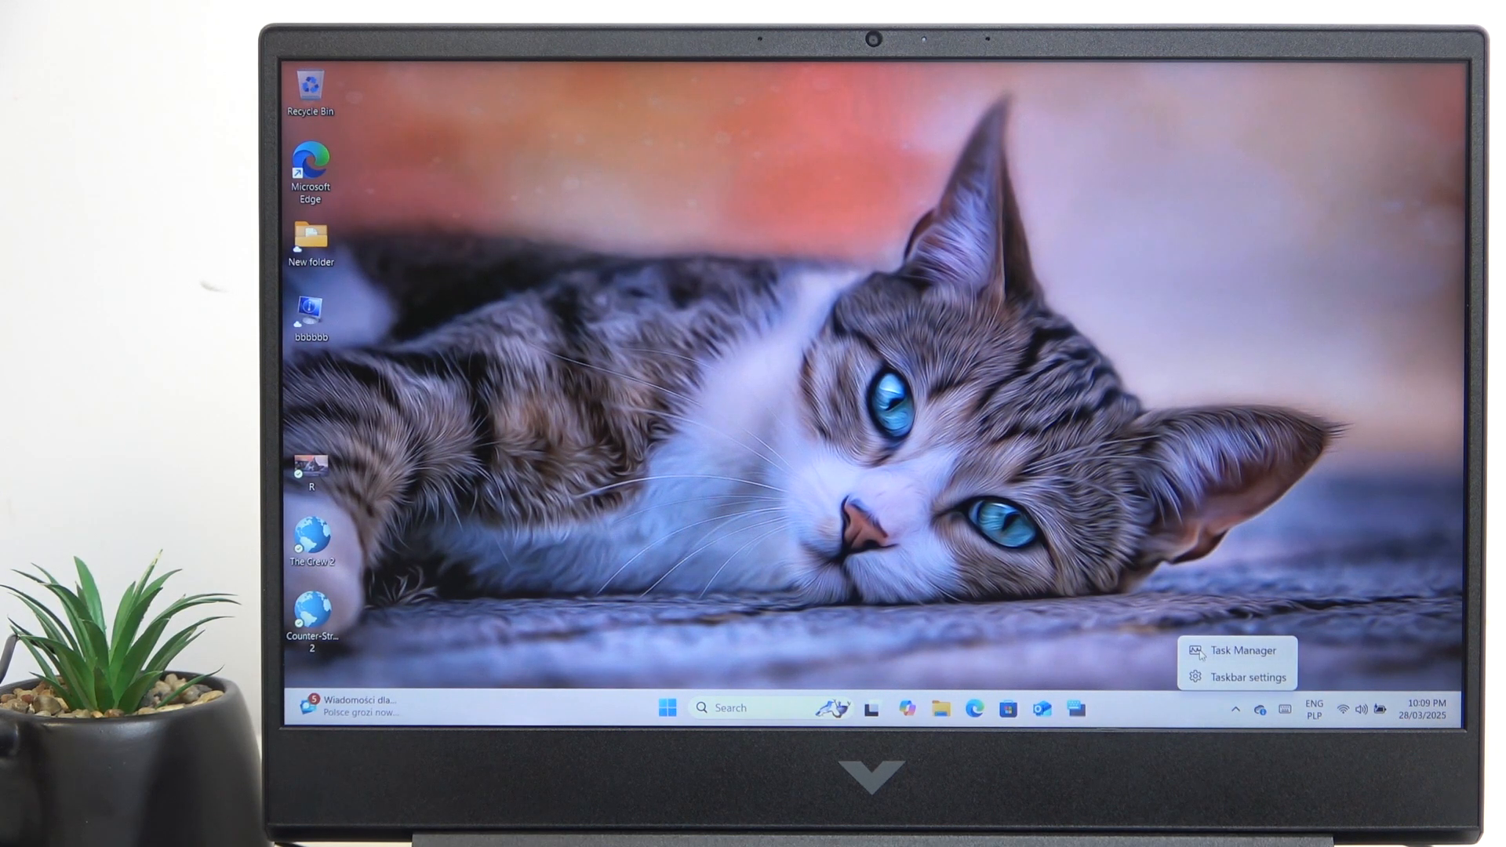
left_click(1248, 650)
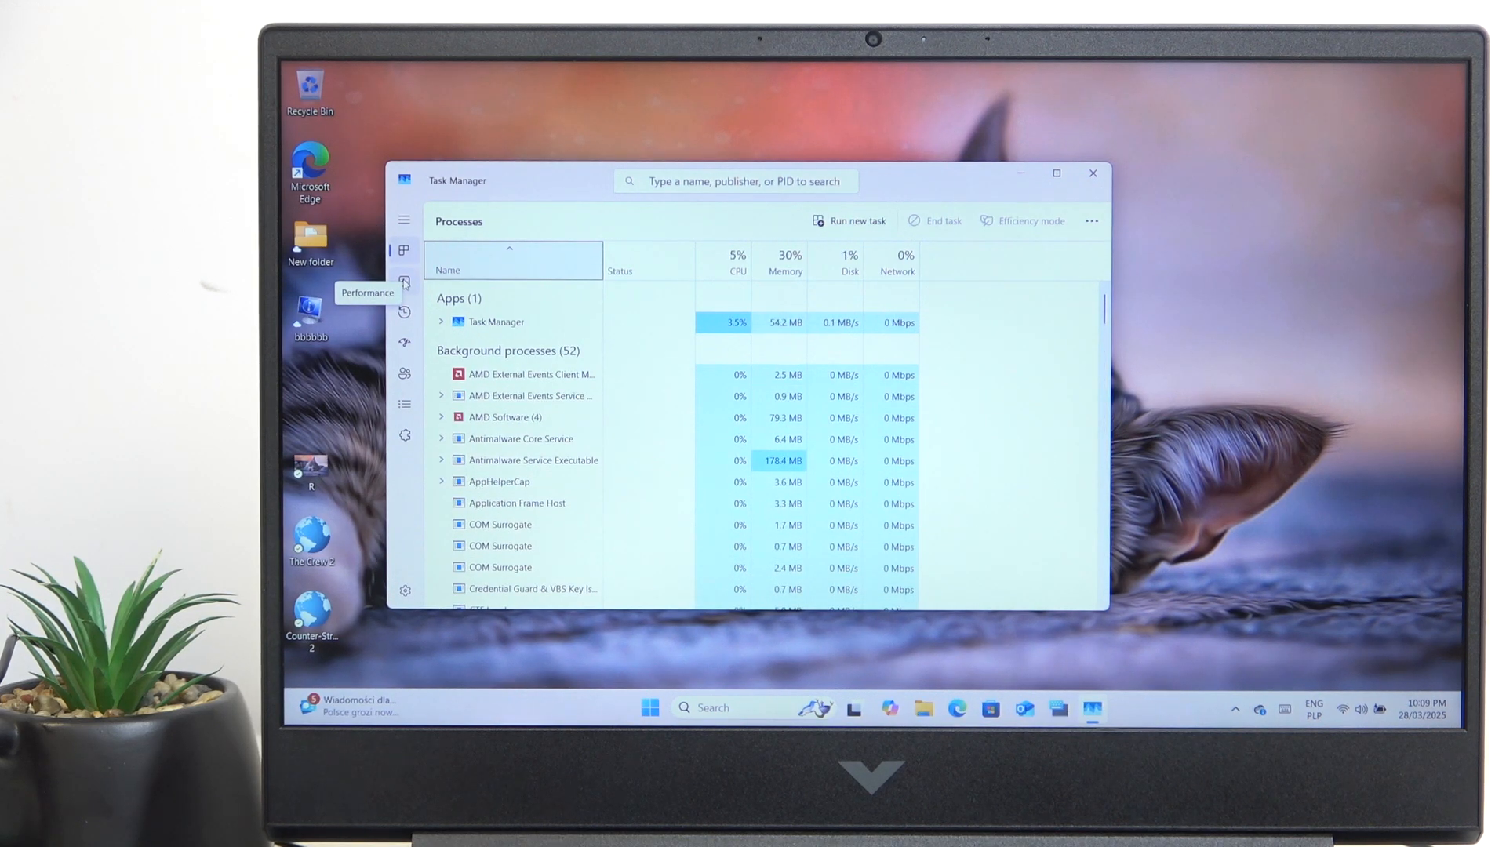
- View CPU performance, then the memory page showing 16 GB installed and 4.1 GB in use
left_click(403, 282)
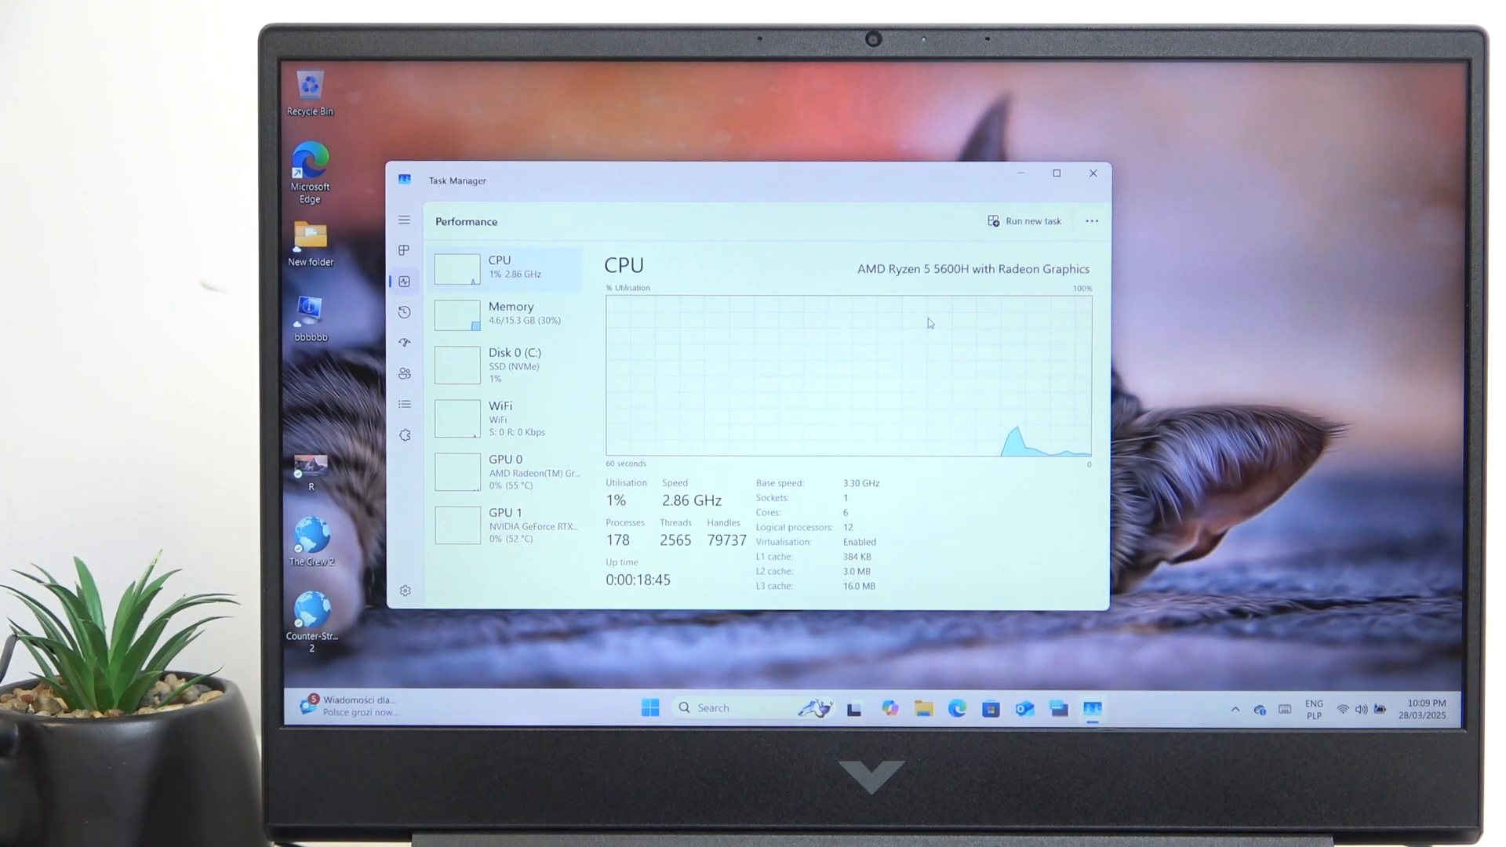
mouse_move(929, 309)
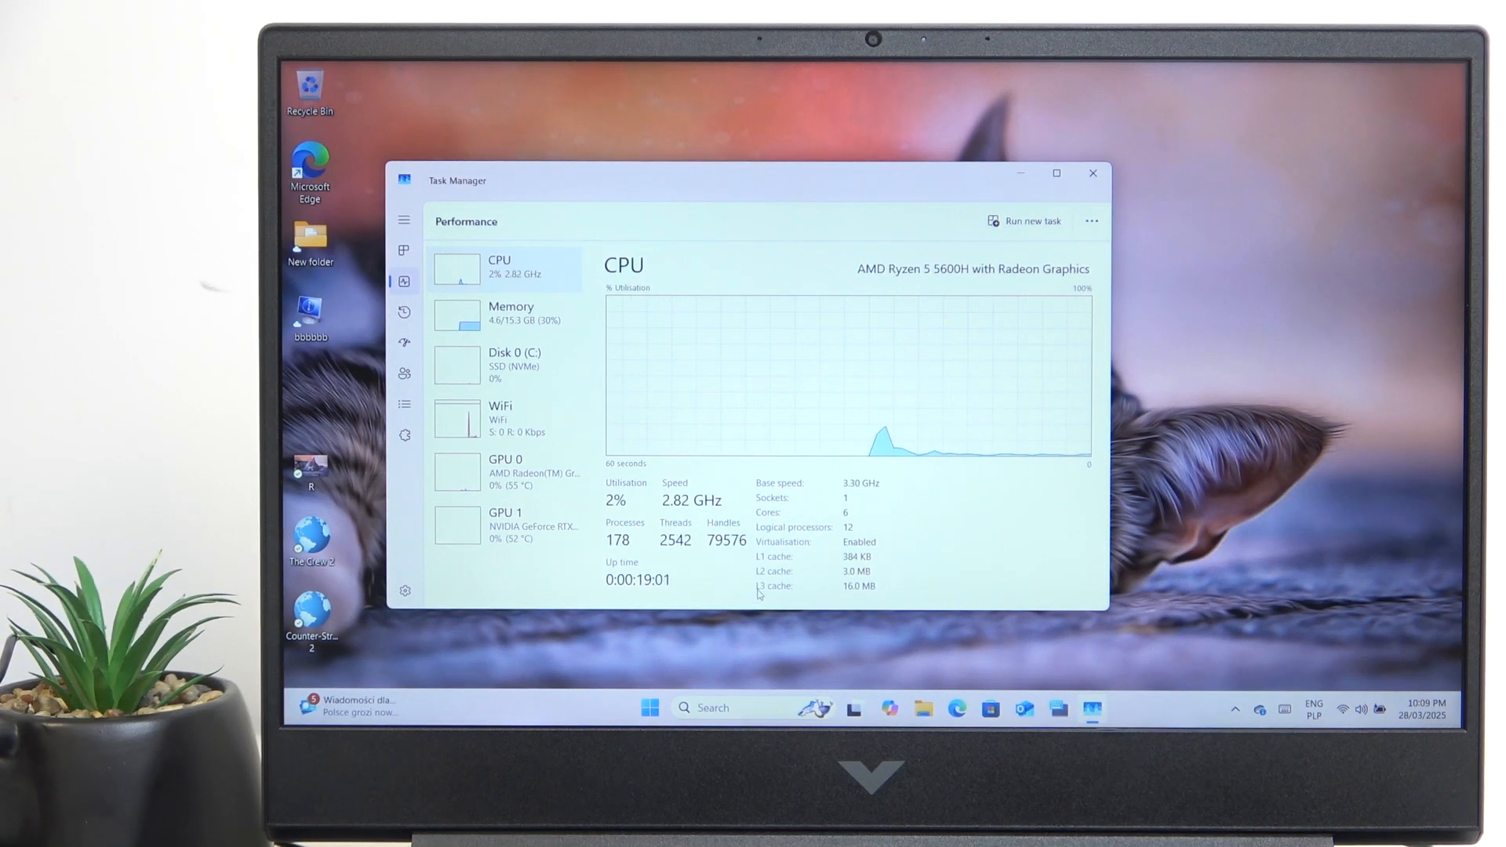
left_click(511, 312)
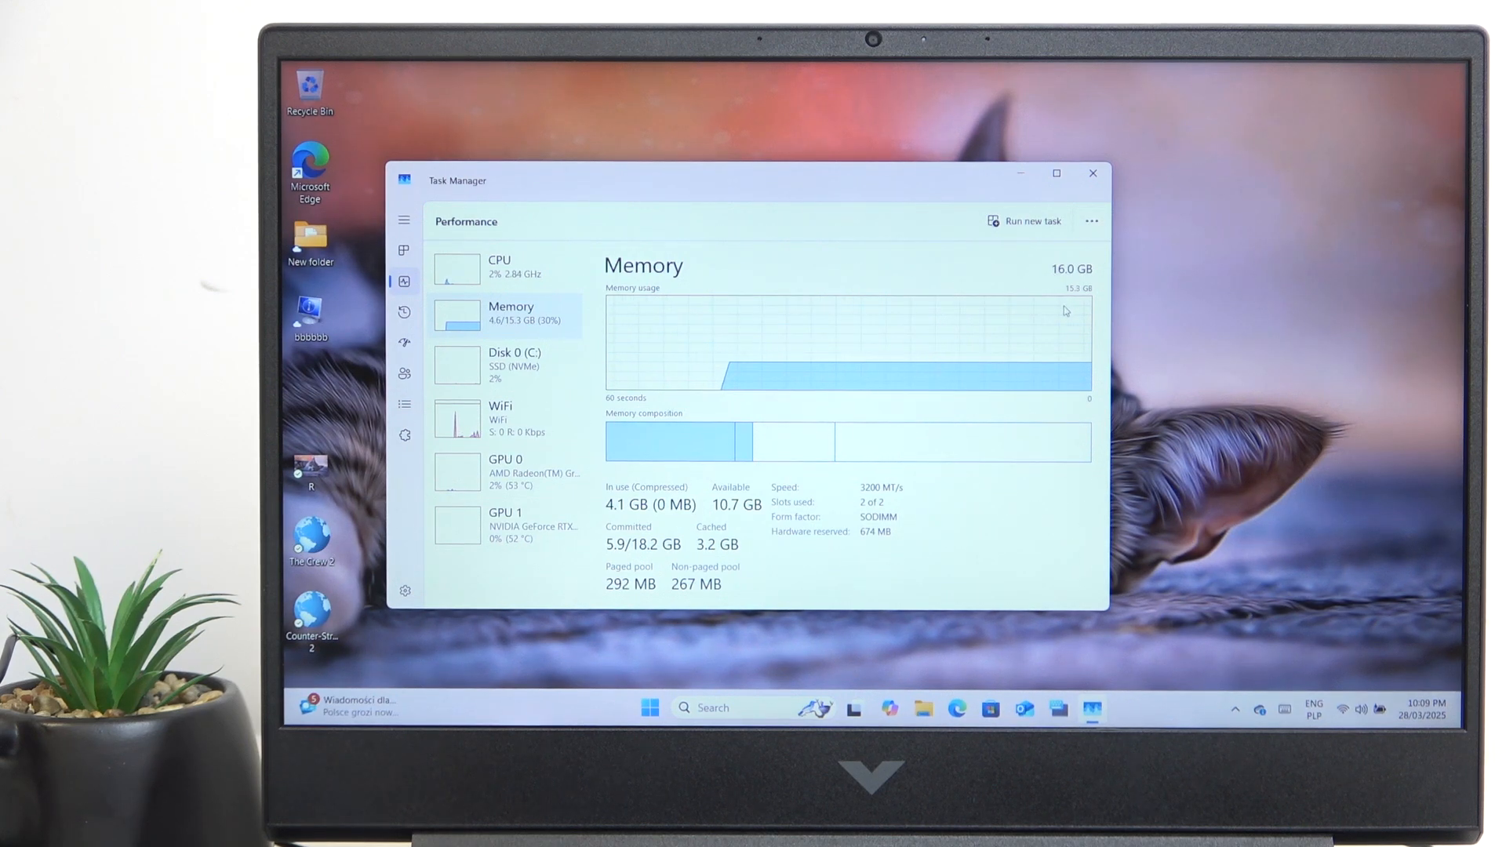
mouse_move(547, 382)
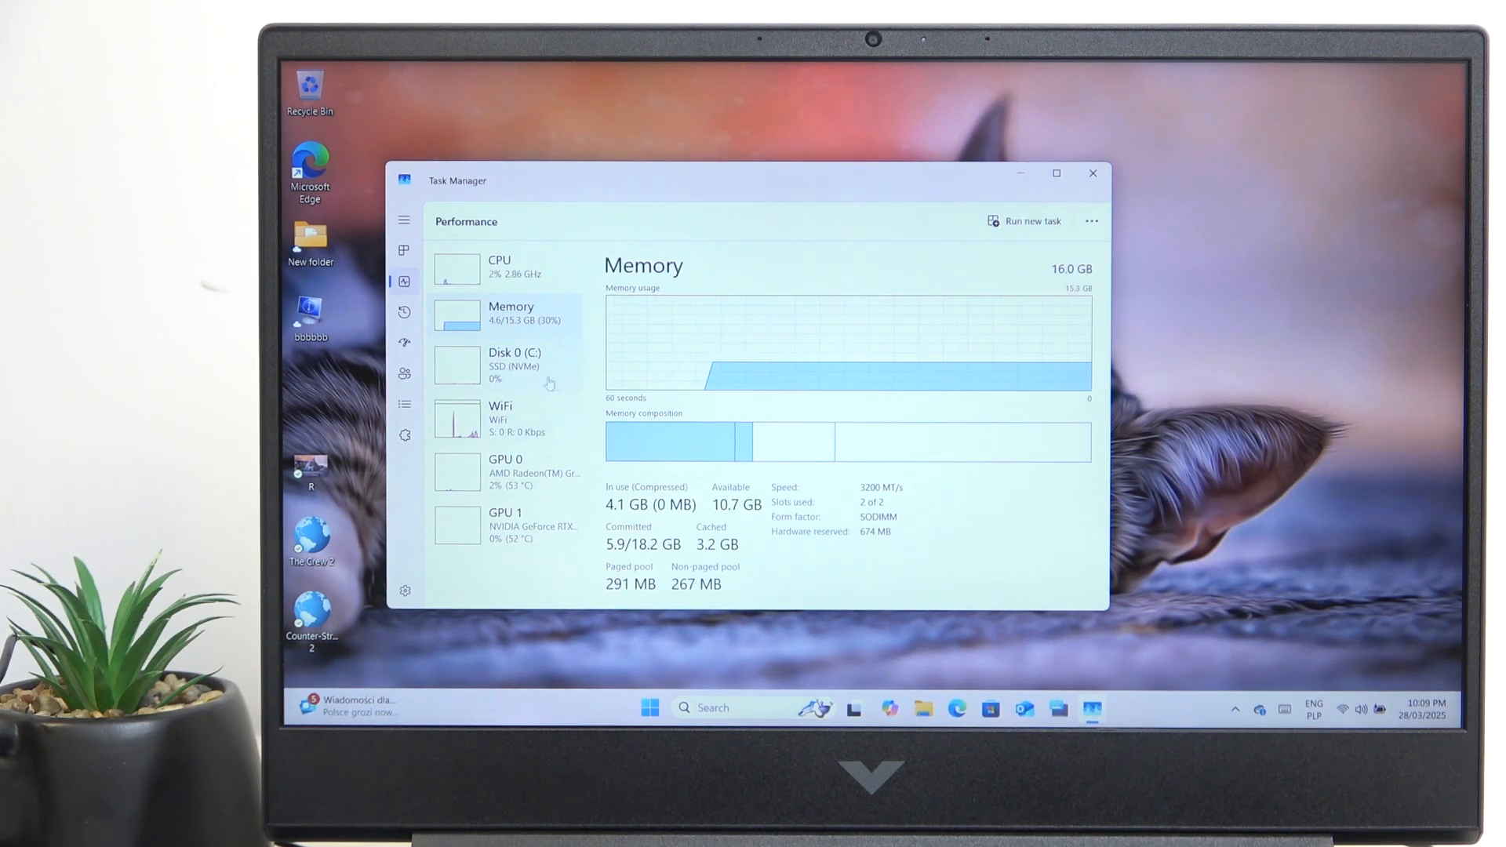
- View the Samsung 477 GB SSD, MediaTek Wi-Fi 6 adapter, and AMD Radeon GPU pages
left_click(516, 365)
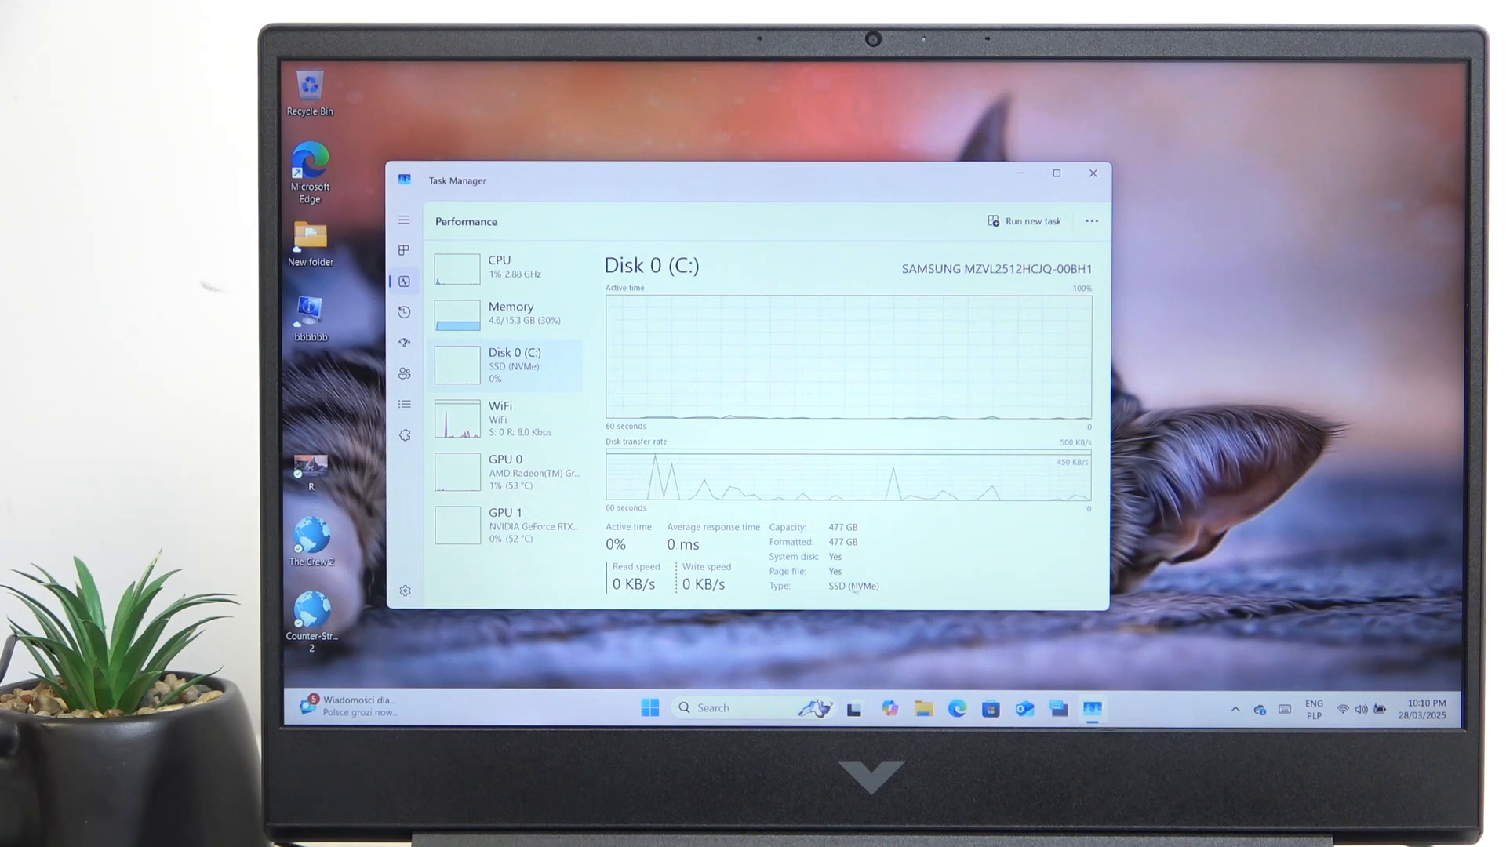
left_click(501, 418)
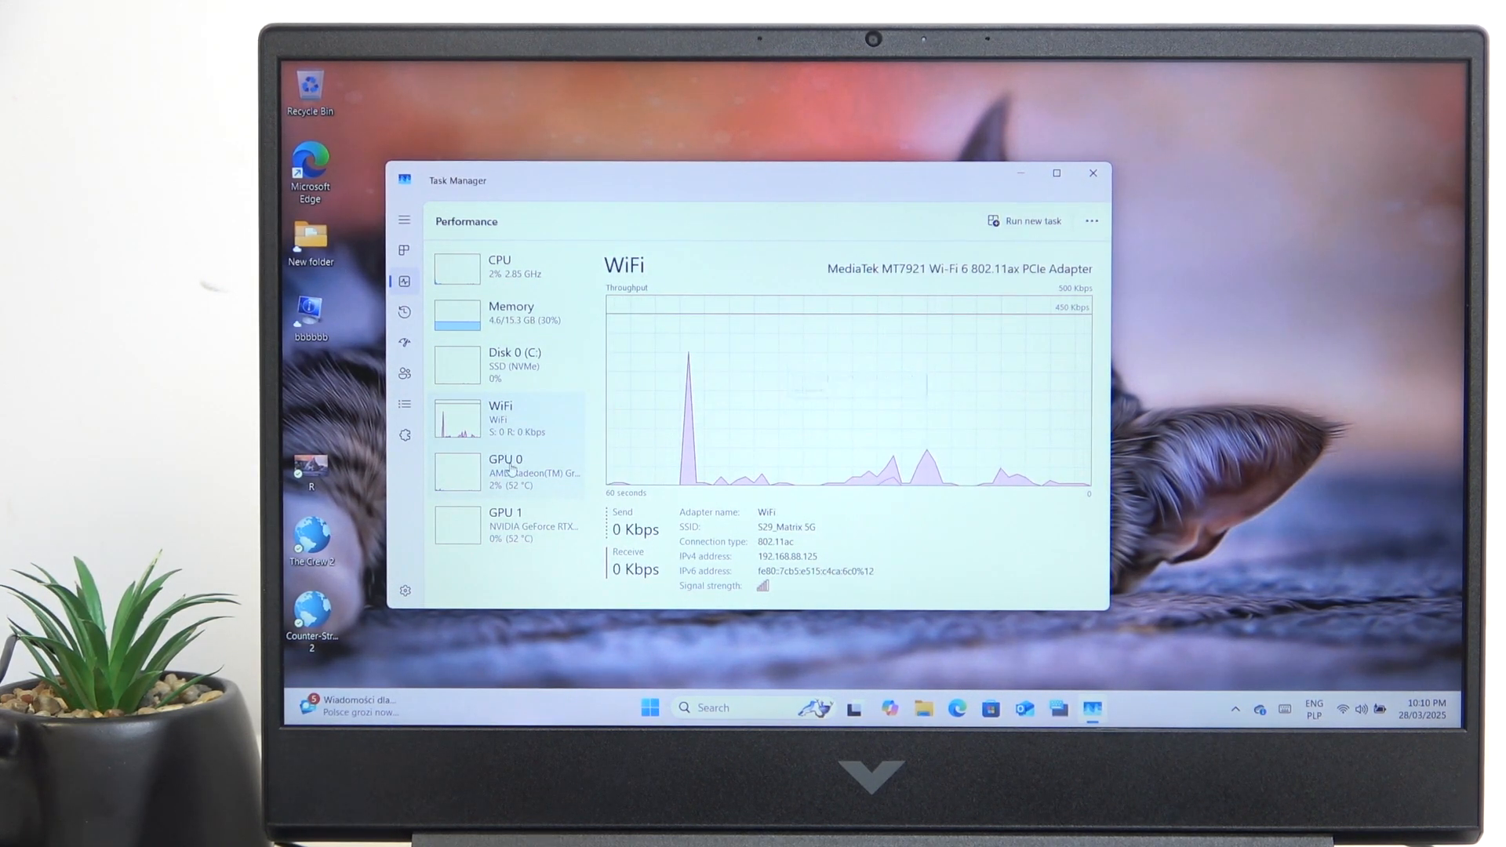
left_click(506, 470)
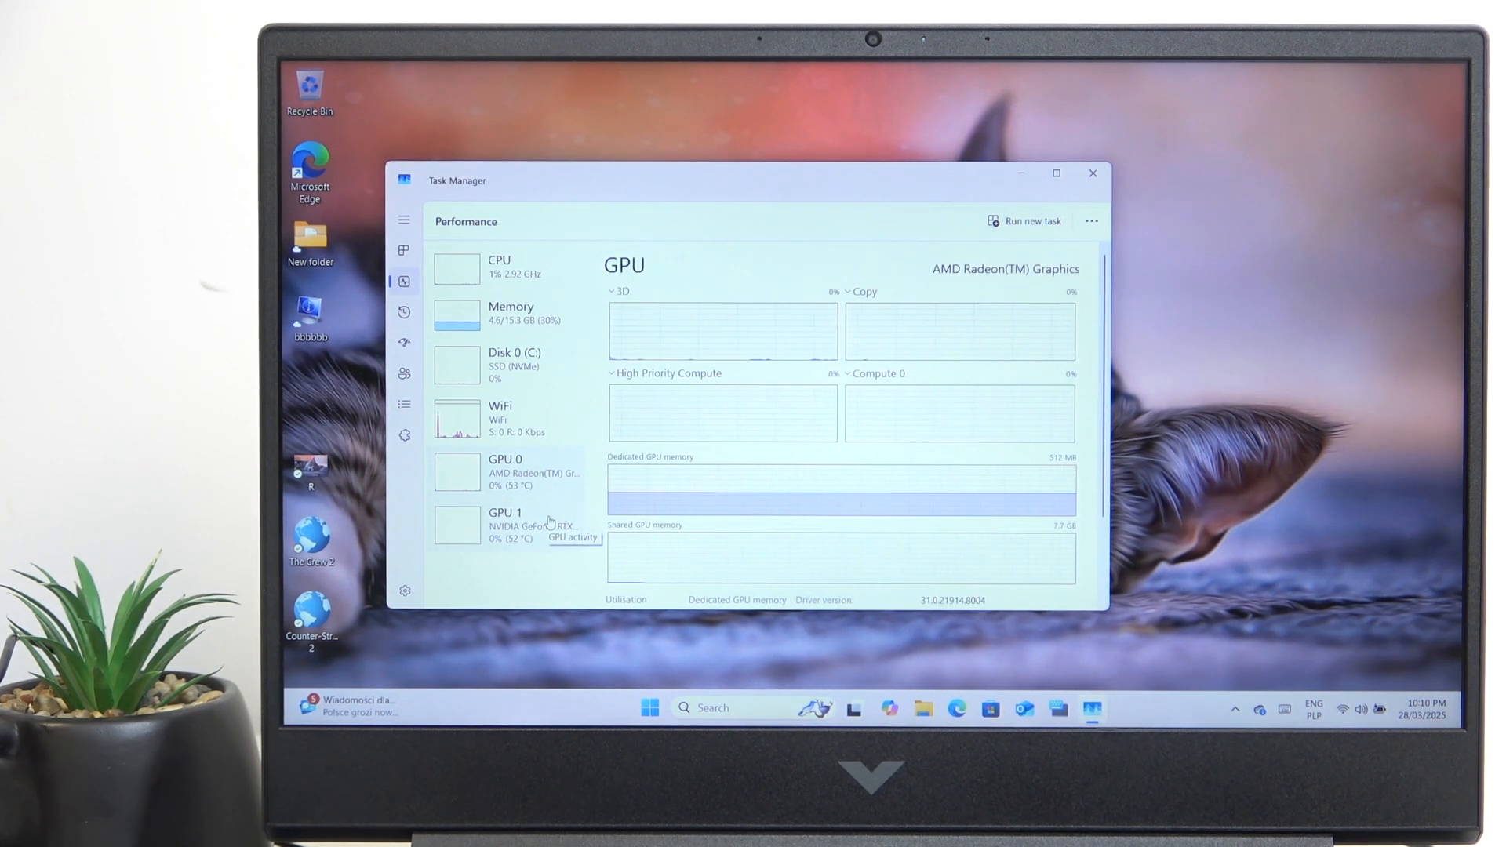
- View GPU 1, the RTX 3050 Laptop GPU, showing 4.0 GB dedicated memory and 52 °C
left_click(506, 518)
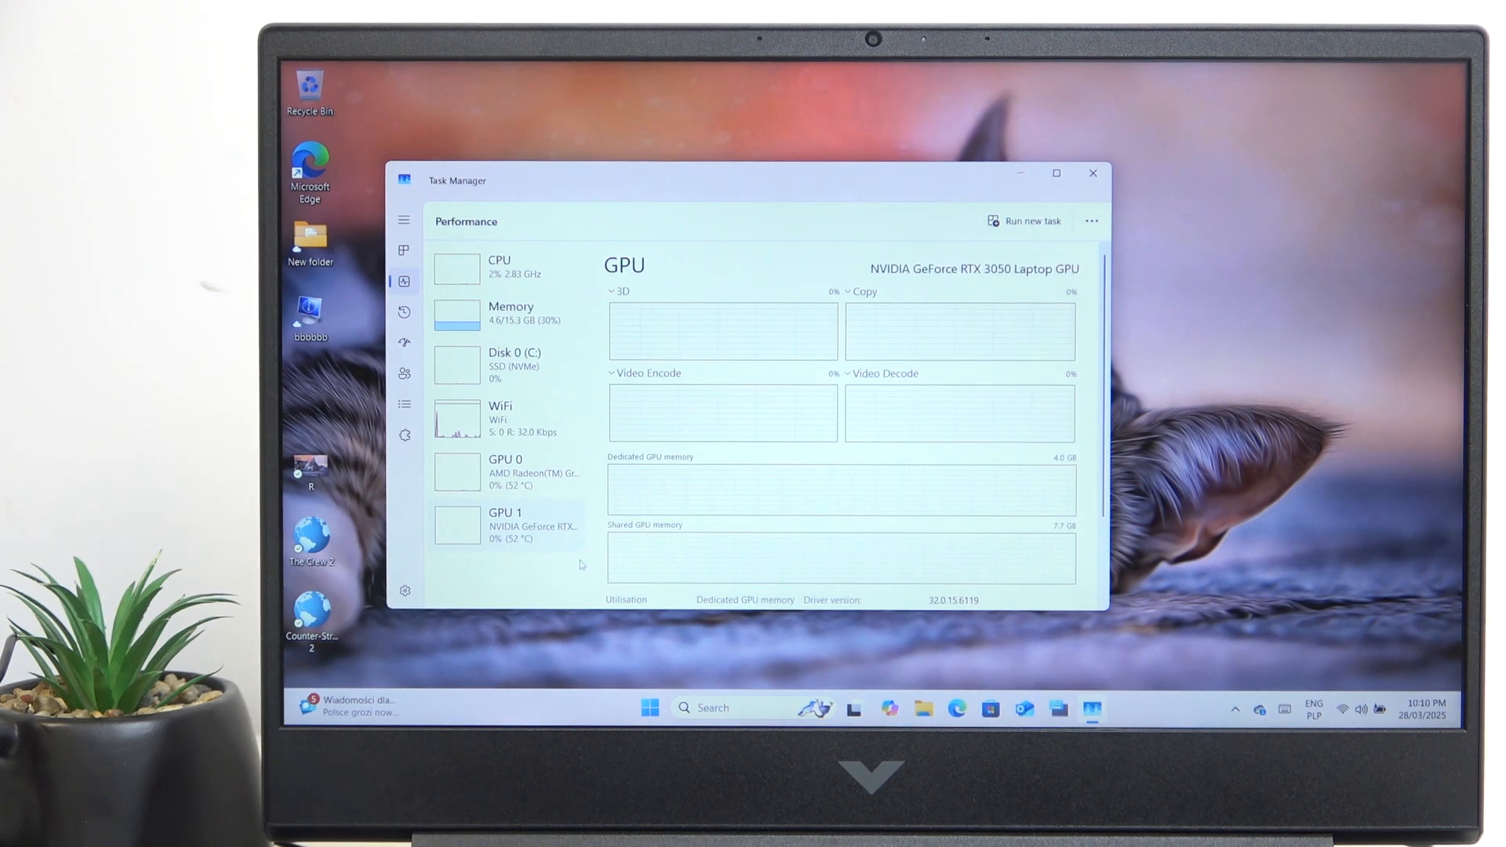
mouse_move(752, 538)
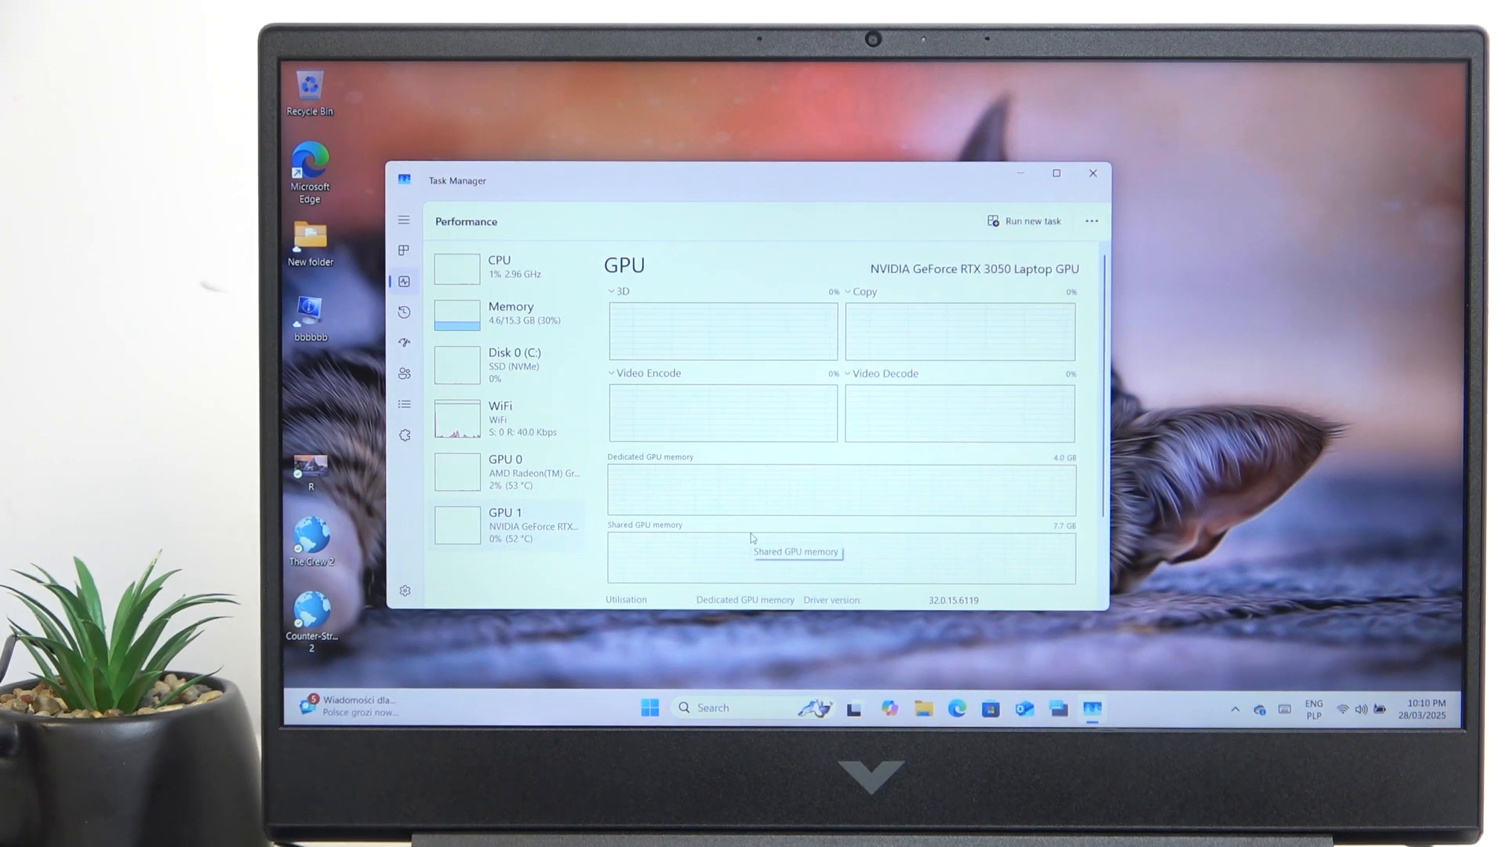
scroll("down", 3)
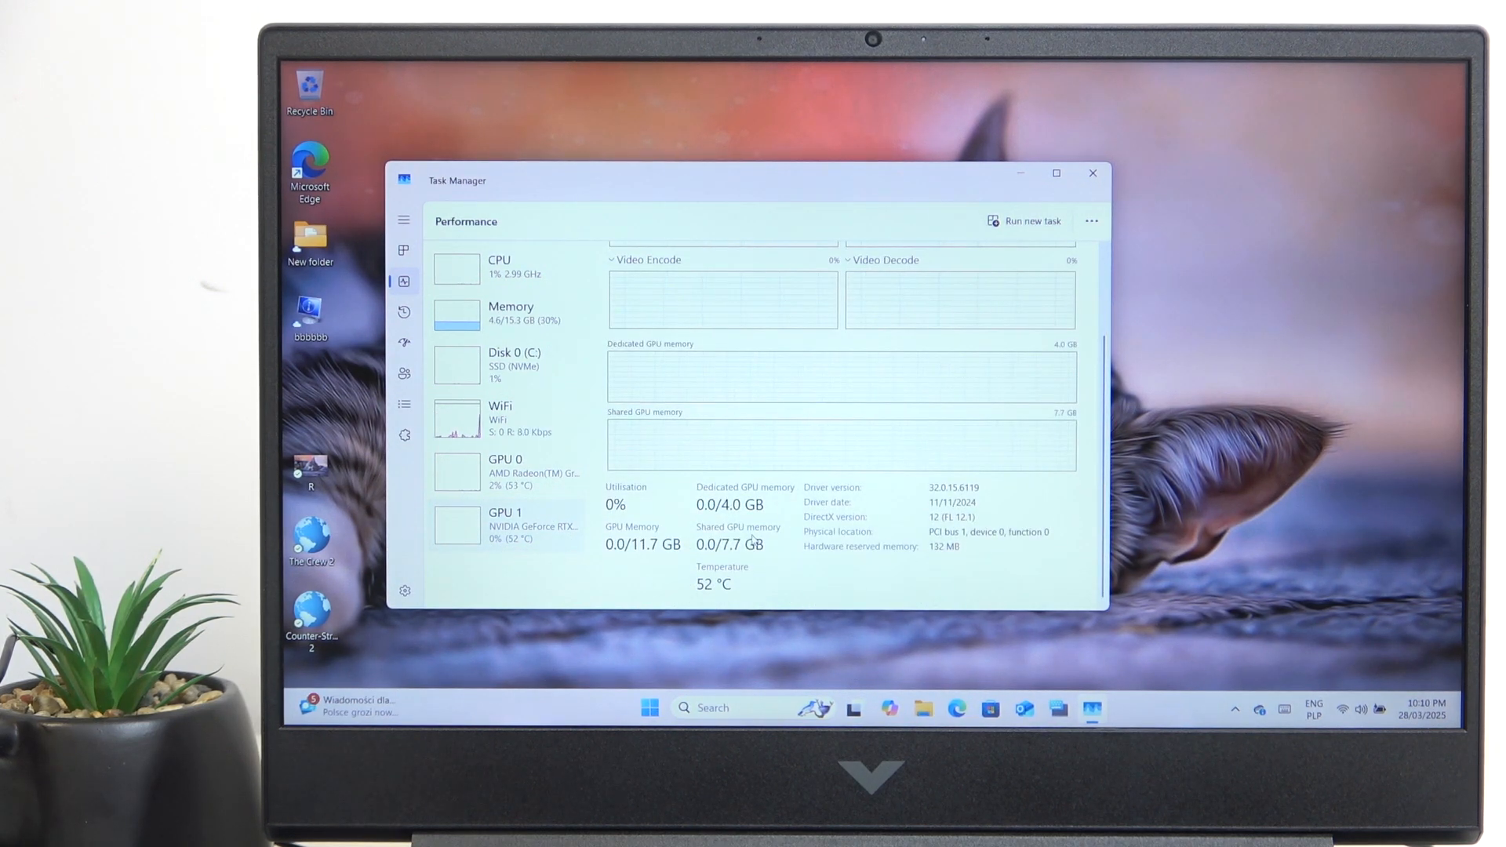
mouse_move(754, 571)
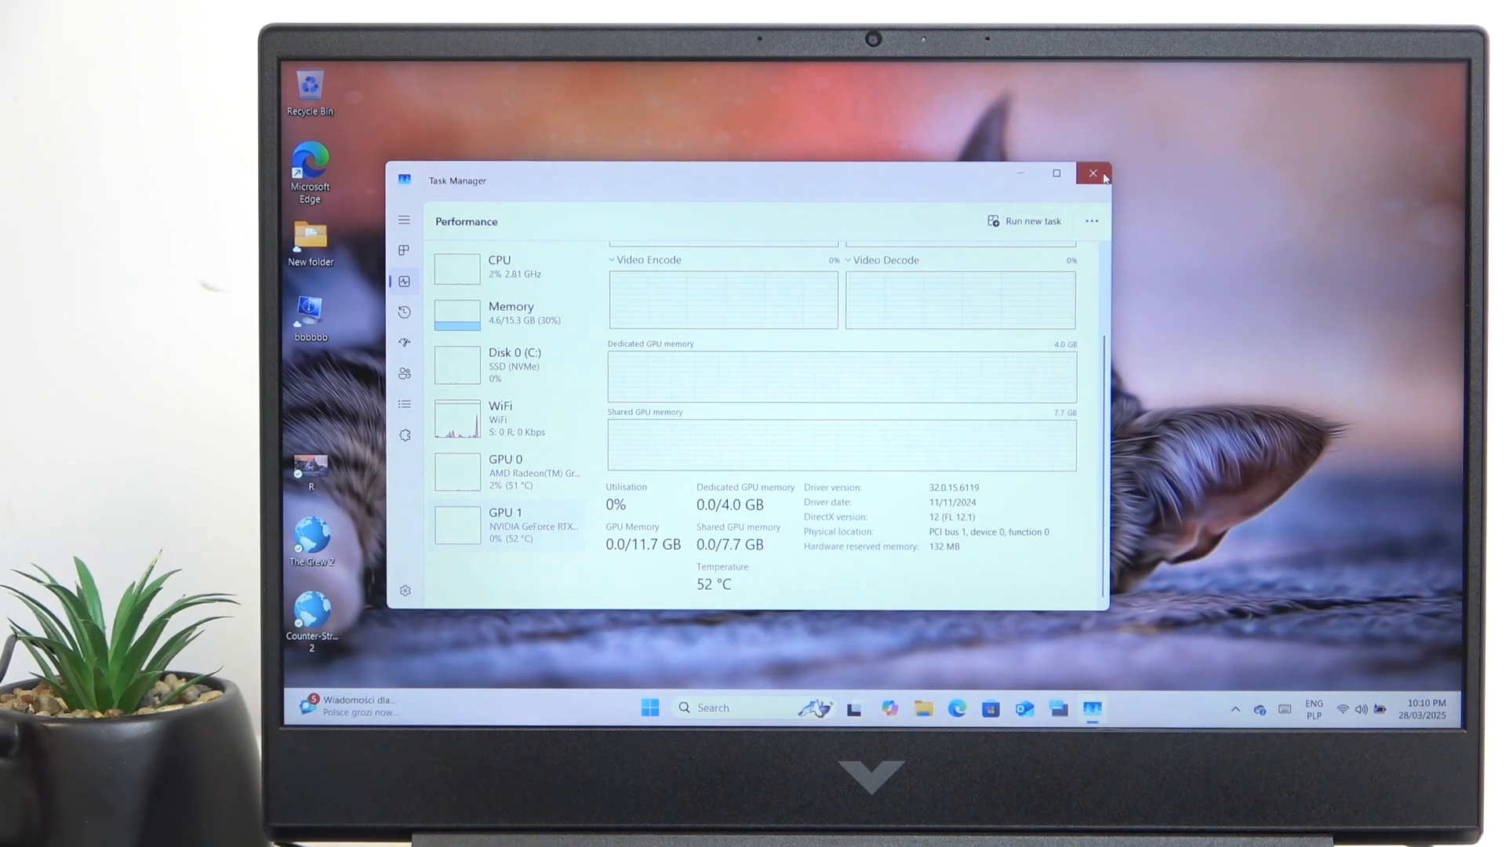
- Close Task Manager and search for 'system information' to launch the app
left_click(1092, 174)
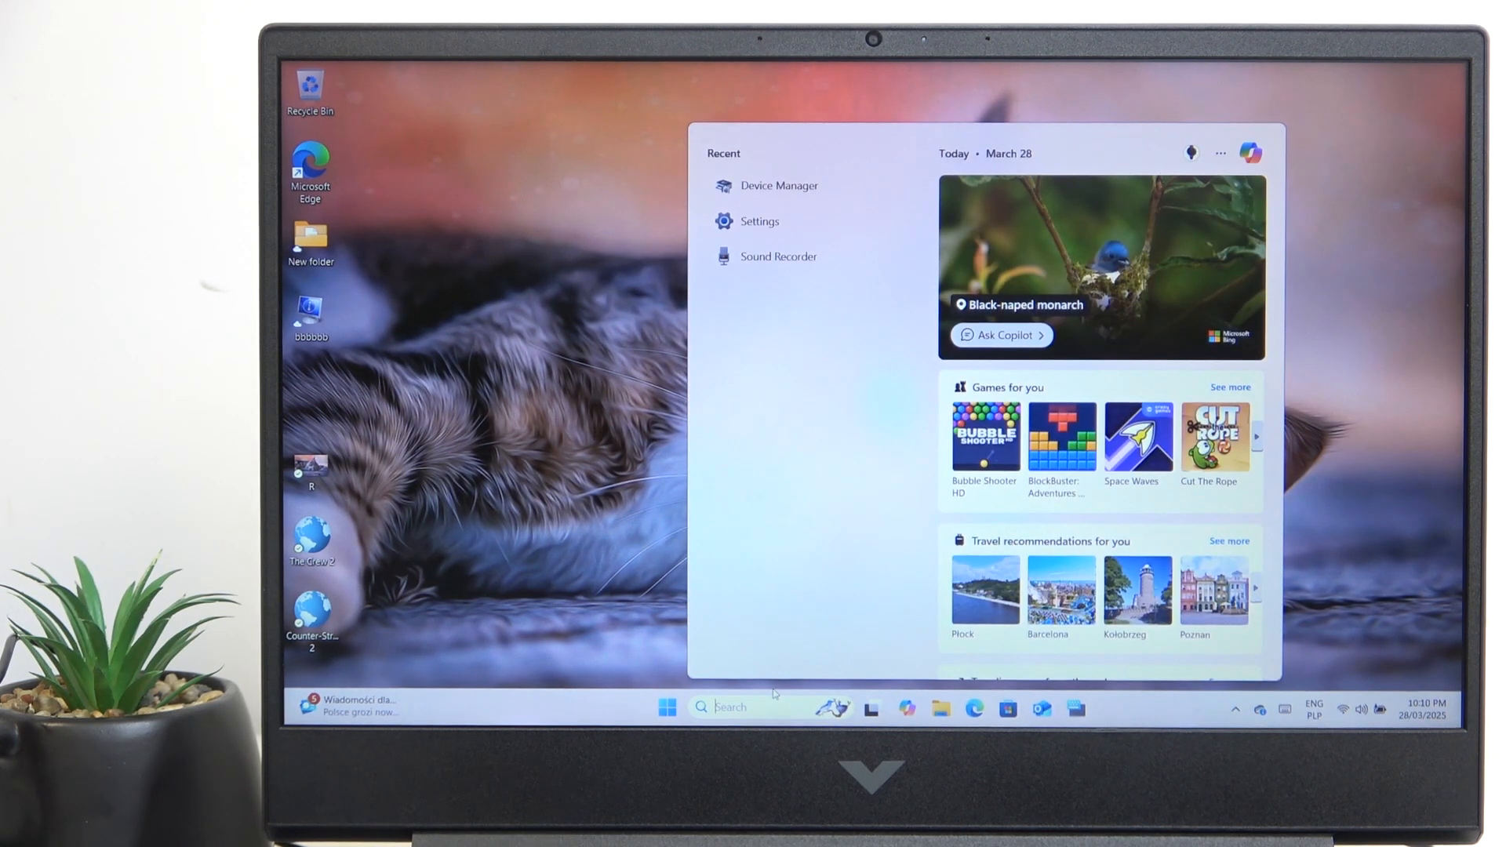
type("system information")
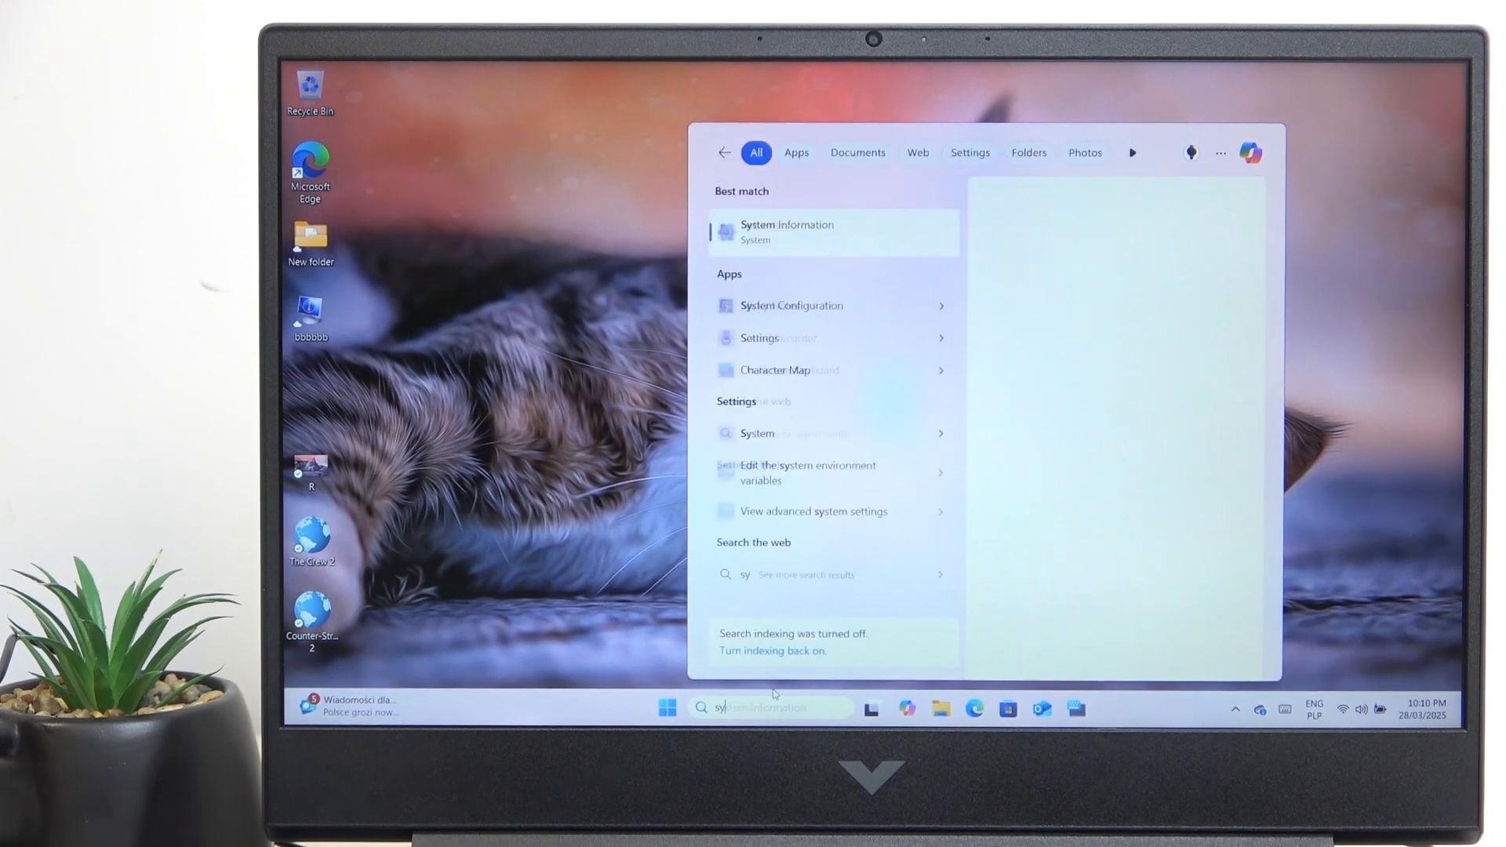
left_click(786, 231)
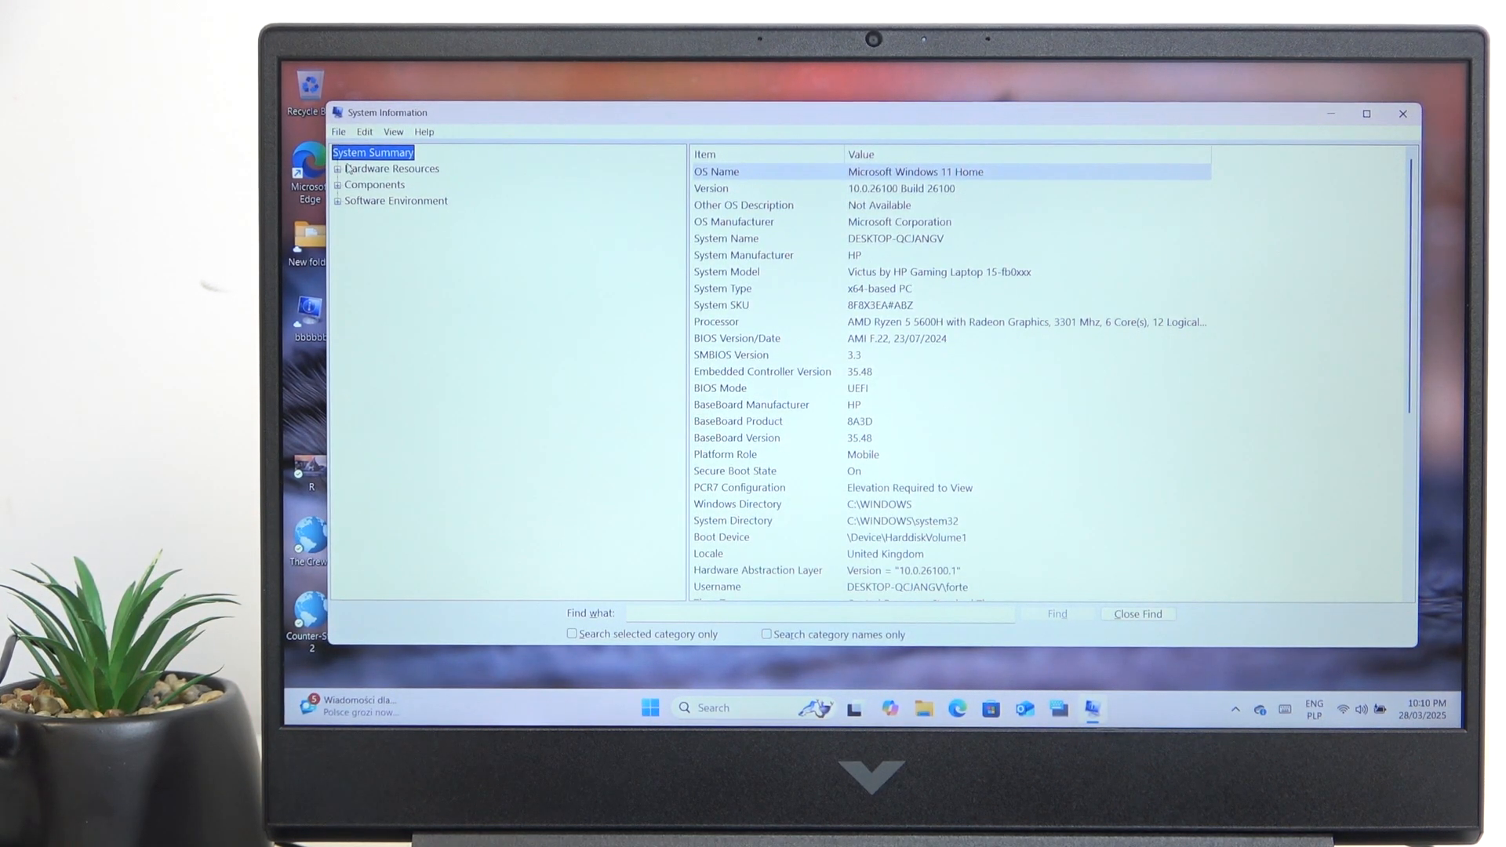
mouse_move(1101, 438)
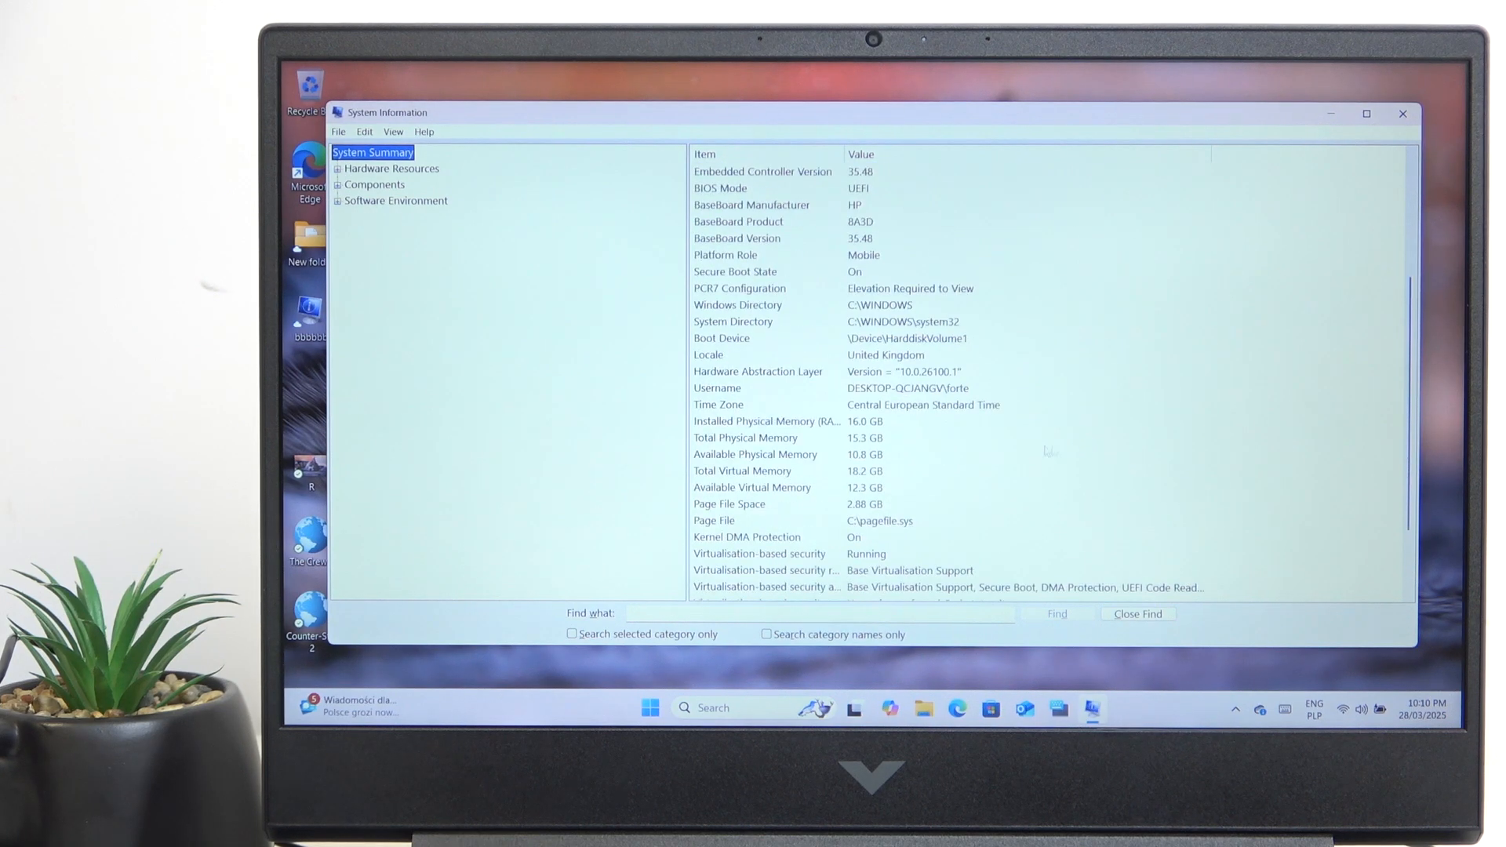
- Scroll the summary to 16.0 GB installed memory, 10.8 GB available, 18.2 GB virtual
scroll("down", 3)
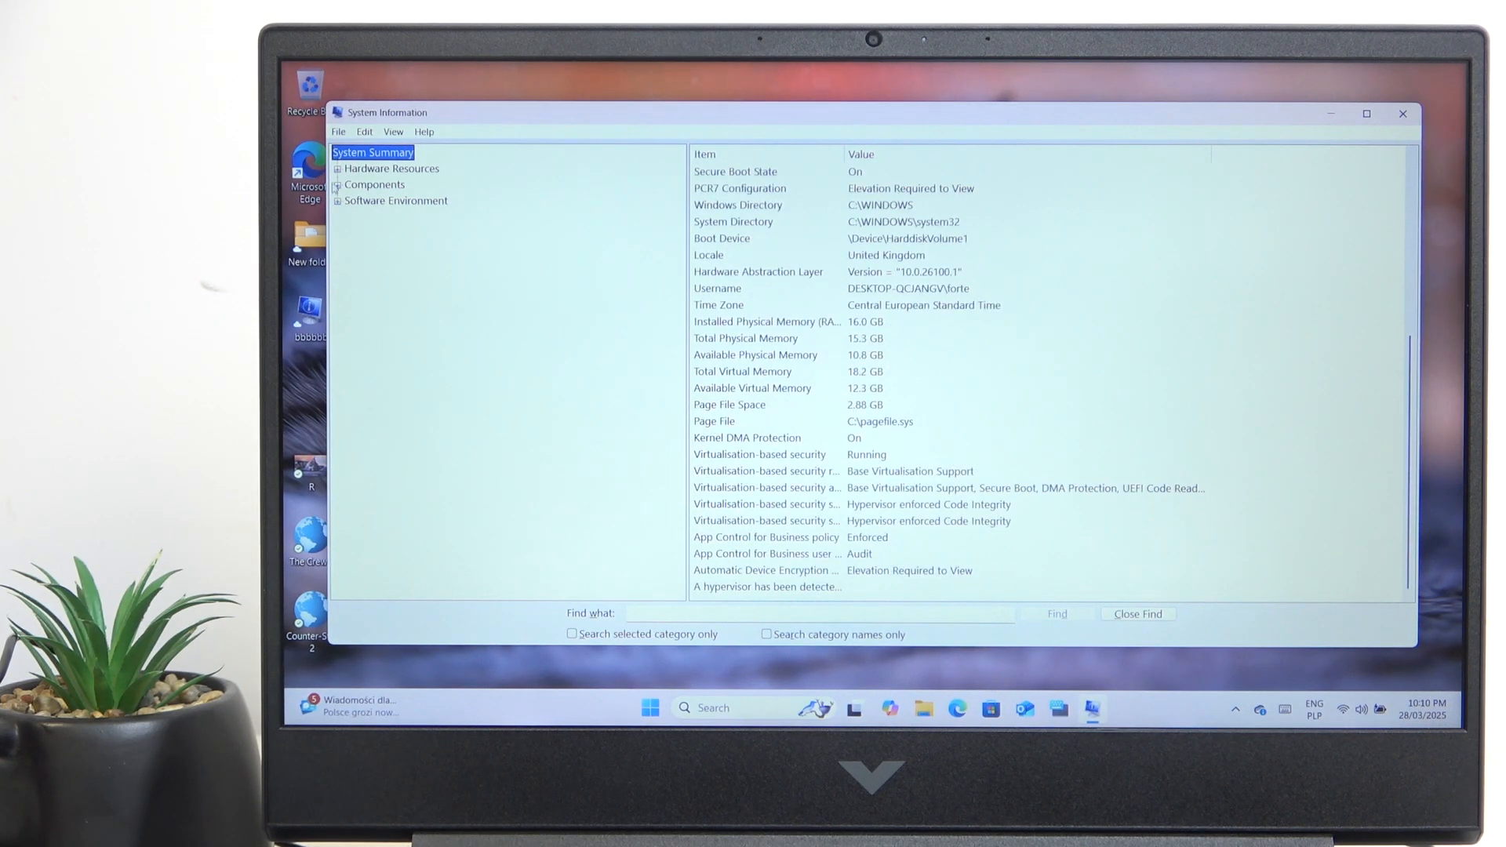
- Under Components, view Sound Device and Display details, then close System Information
left_click(338, 184)
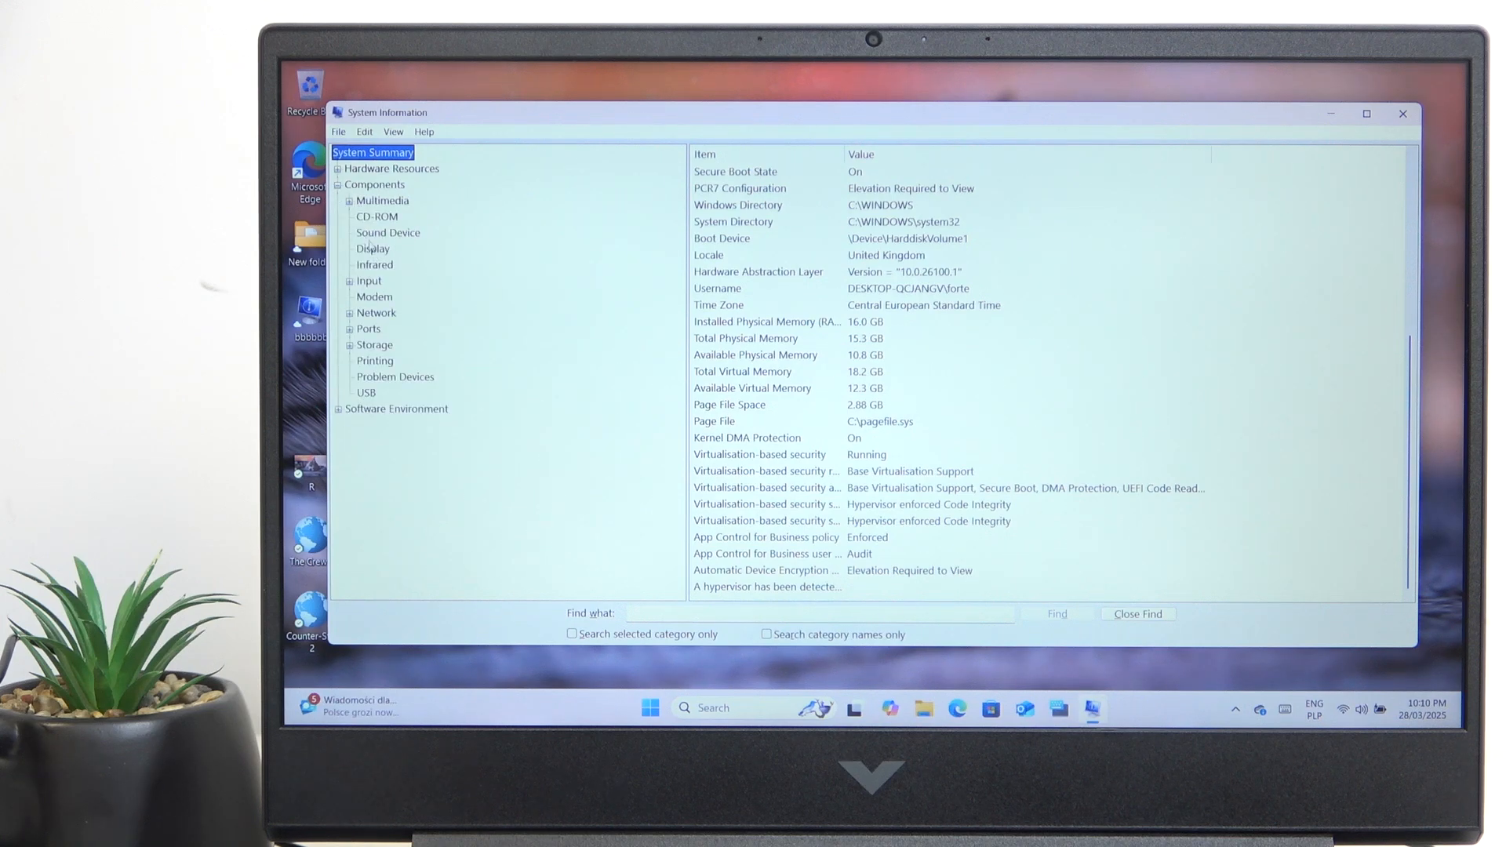
left_click(386, 233)
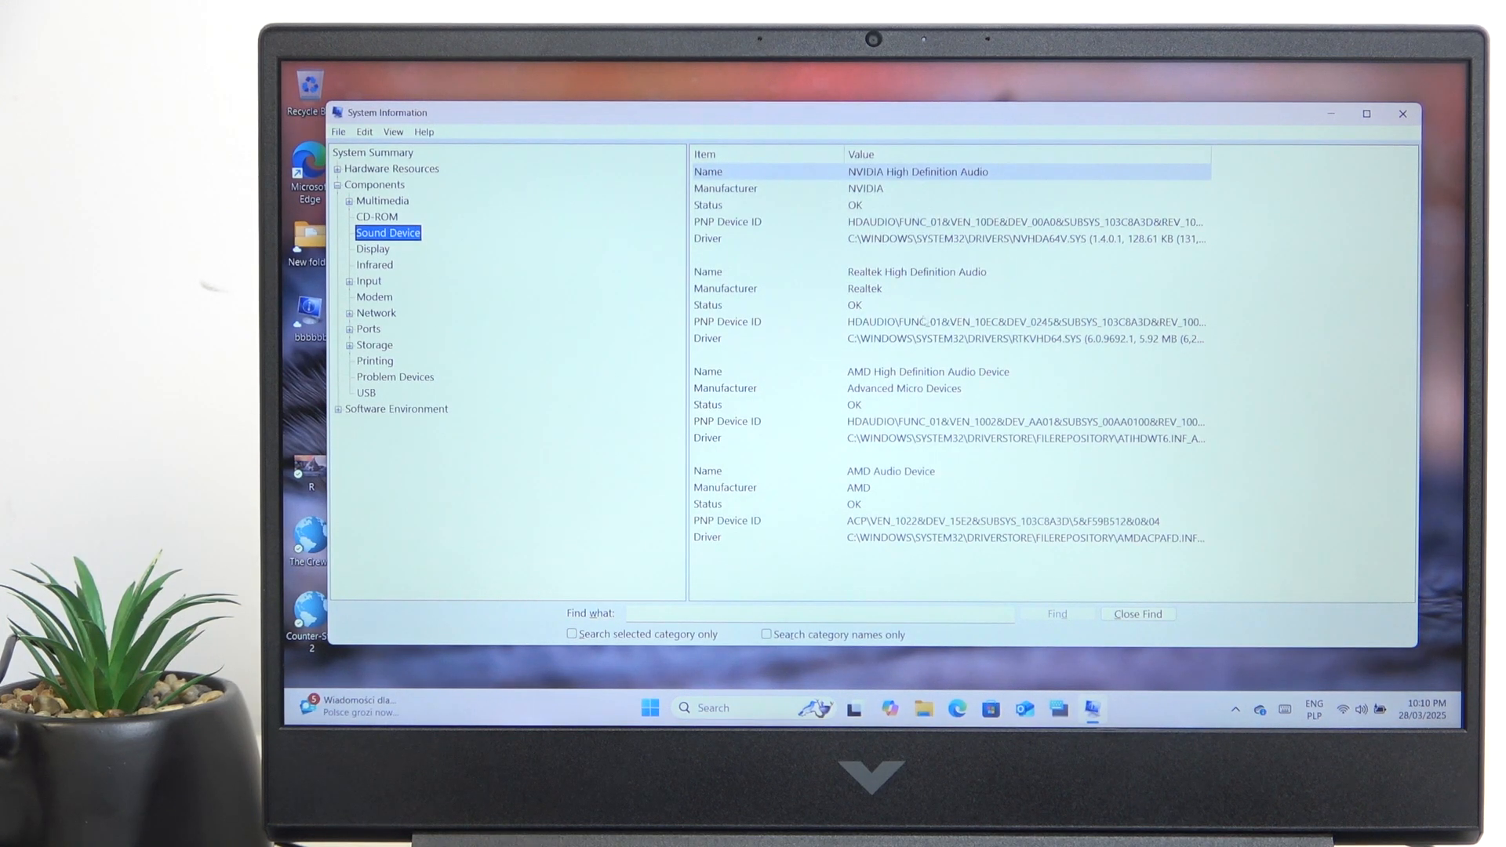
left_click(372, 249)
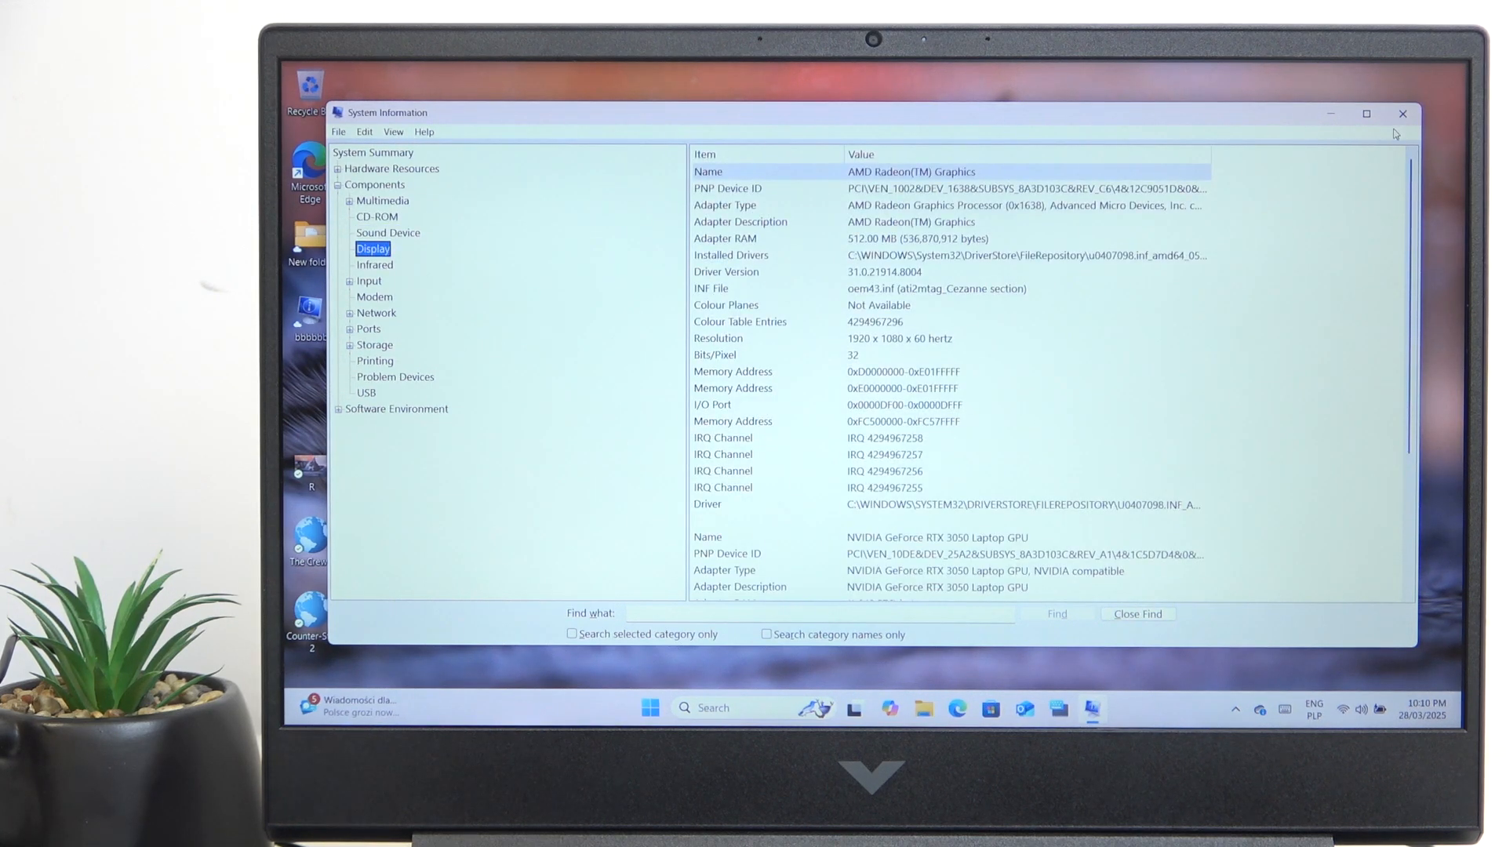
left_click(1402, 113)
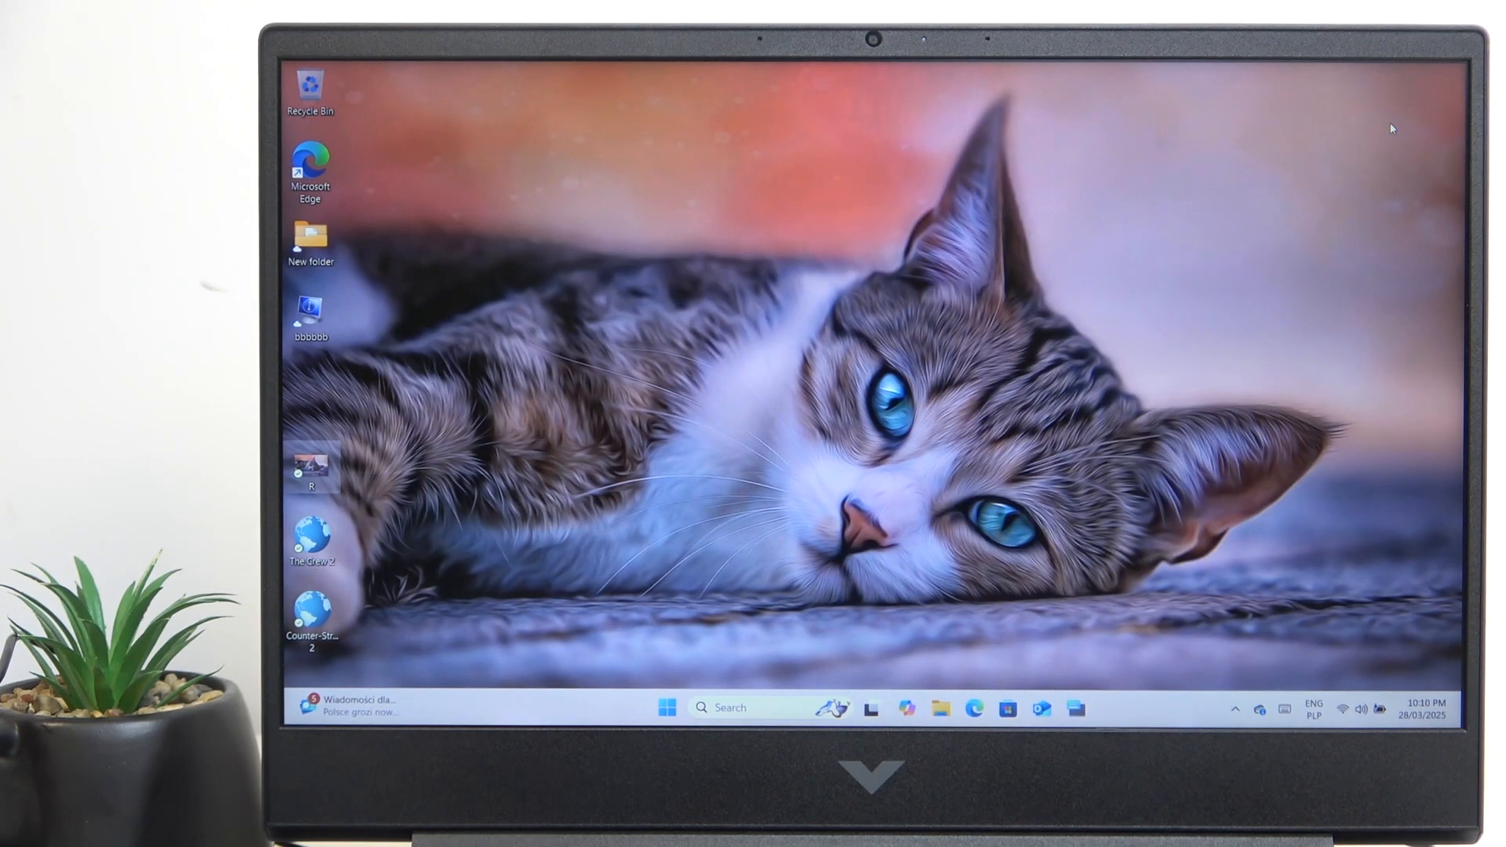